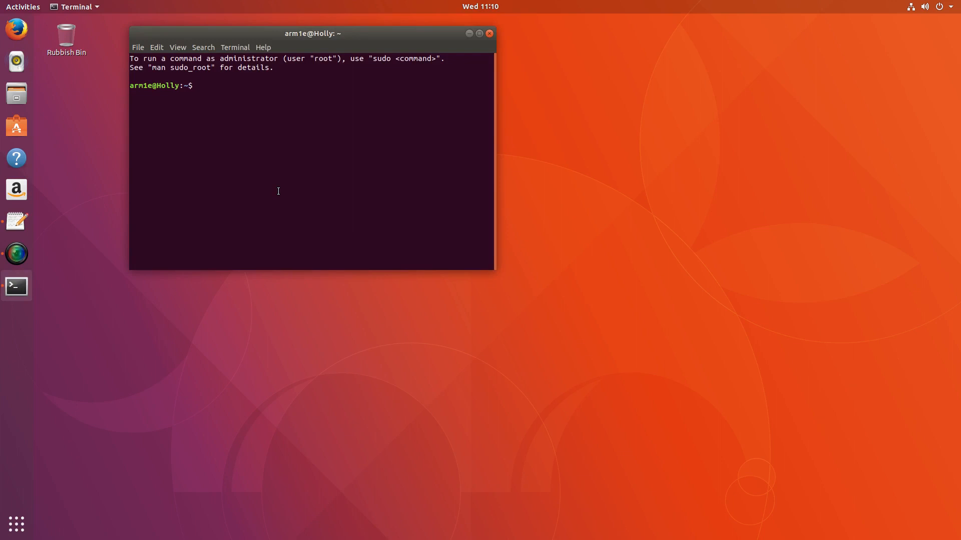
Step: Run 'sudo apt install libdvd-pkg', which reports libdvd-pkg 1.4.0-1-2 is already the newest version
text(sudo)
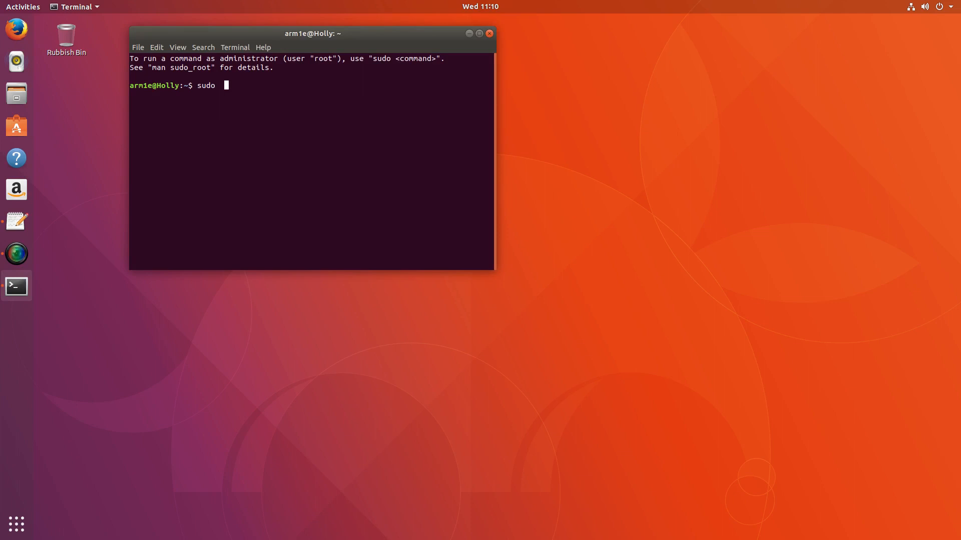
text(apt)
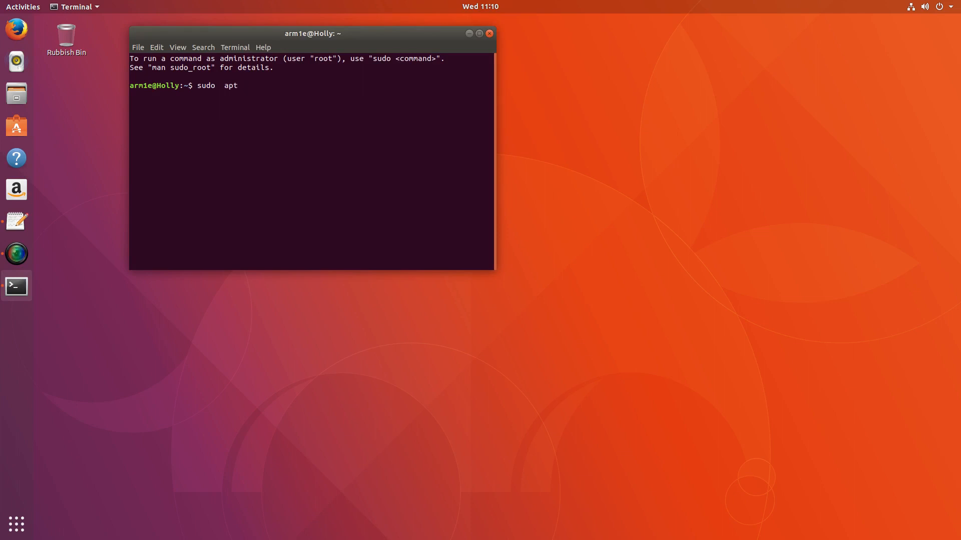
text(inst)
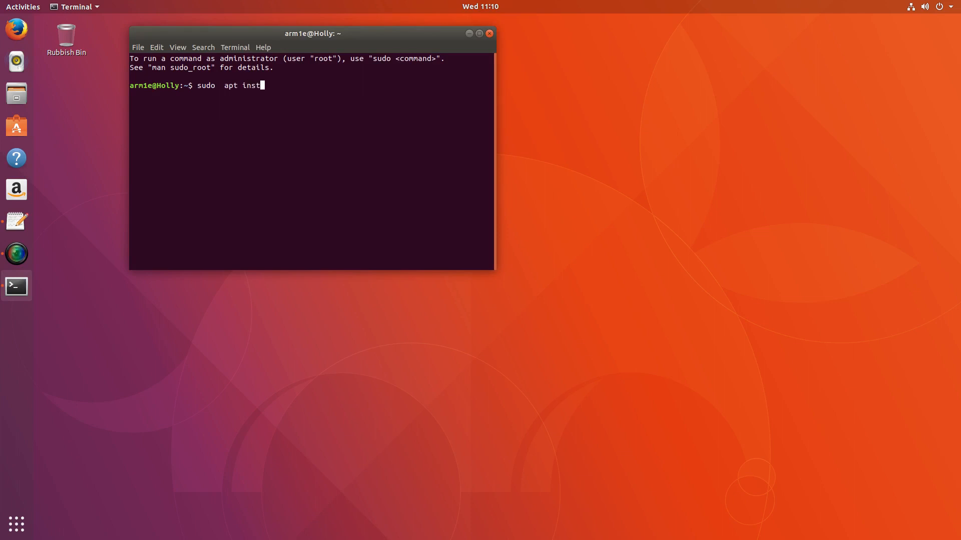
text(all lib)
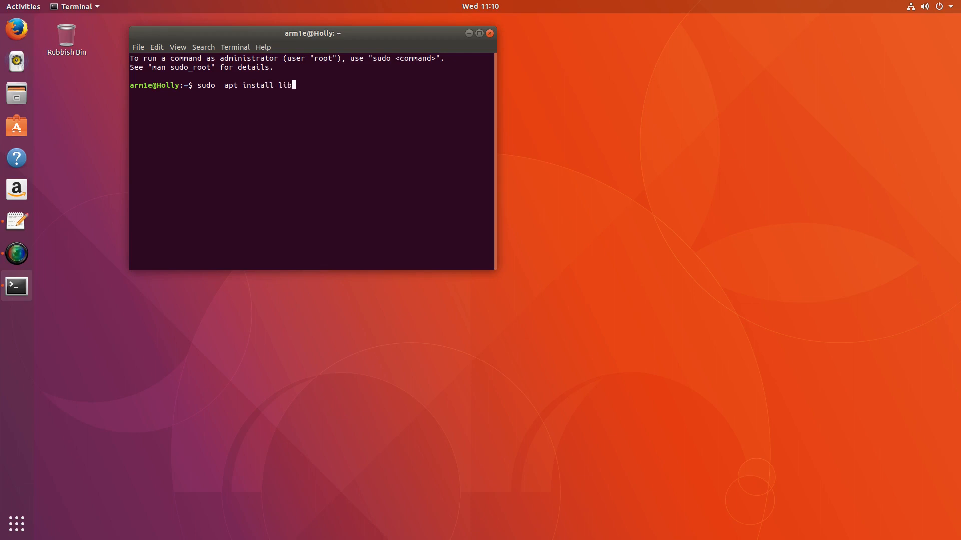
text(dvd-)
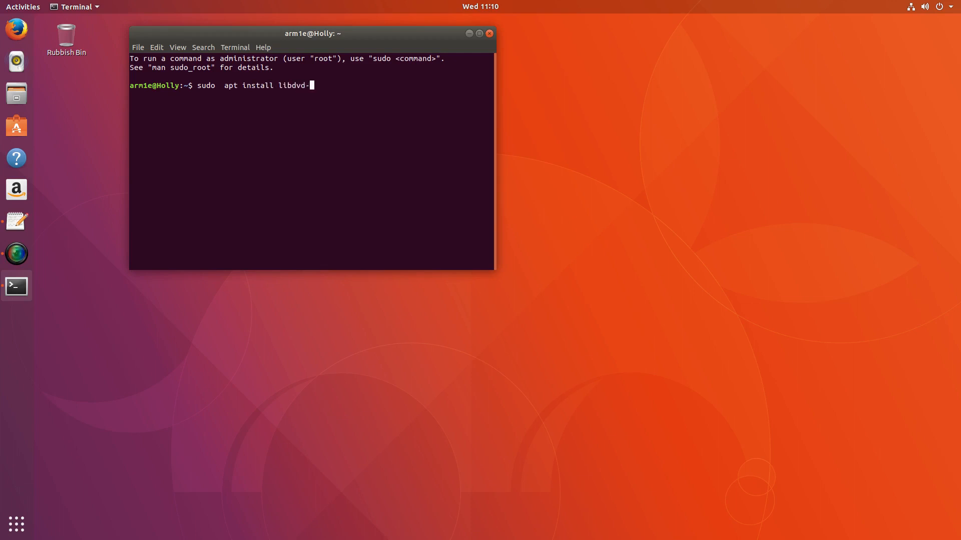
text(pkg)
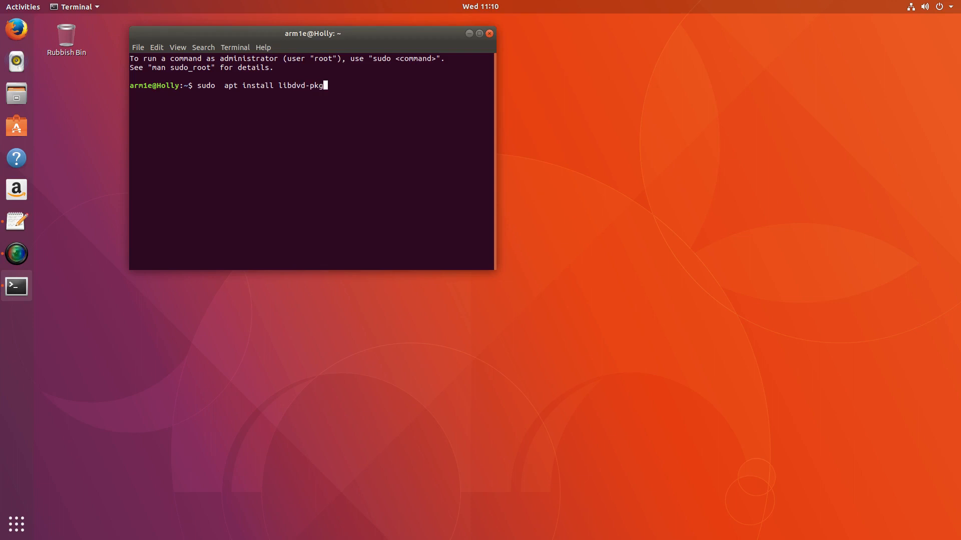
key(Return)
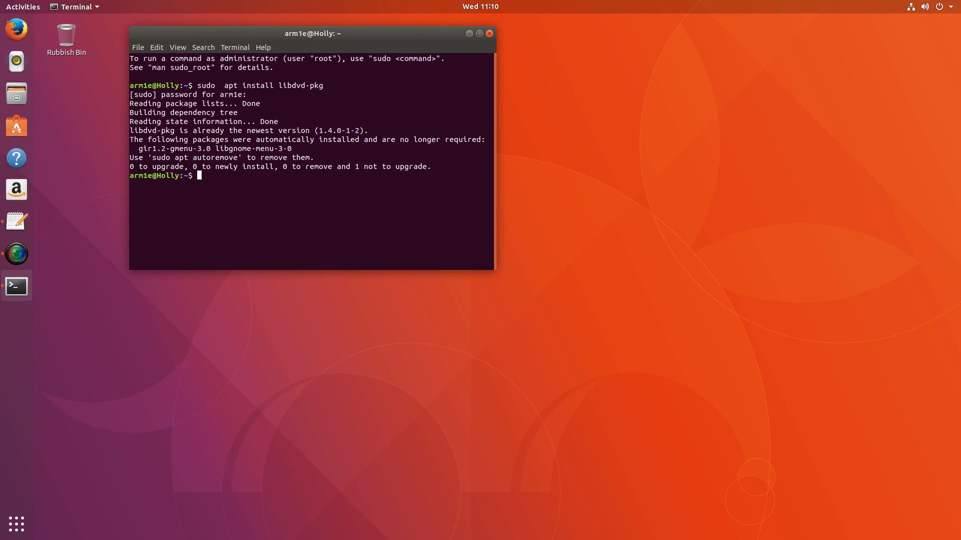
Step: Enter 'sudo dpkg-reconfigure libdvd-pk' at the prompt, leaving the package name unfinished
text(sudo)
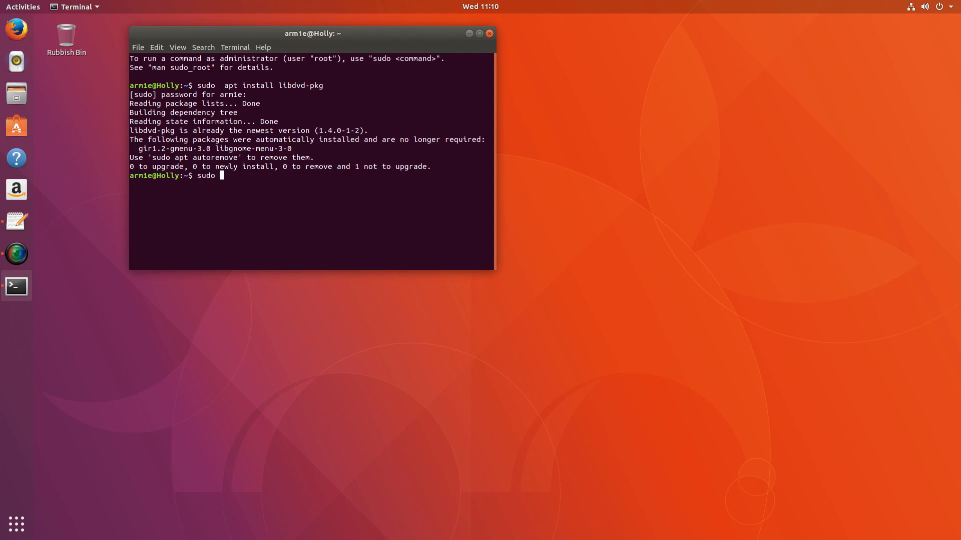
text(d)
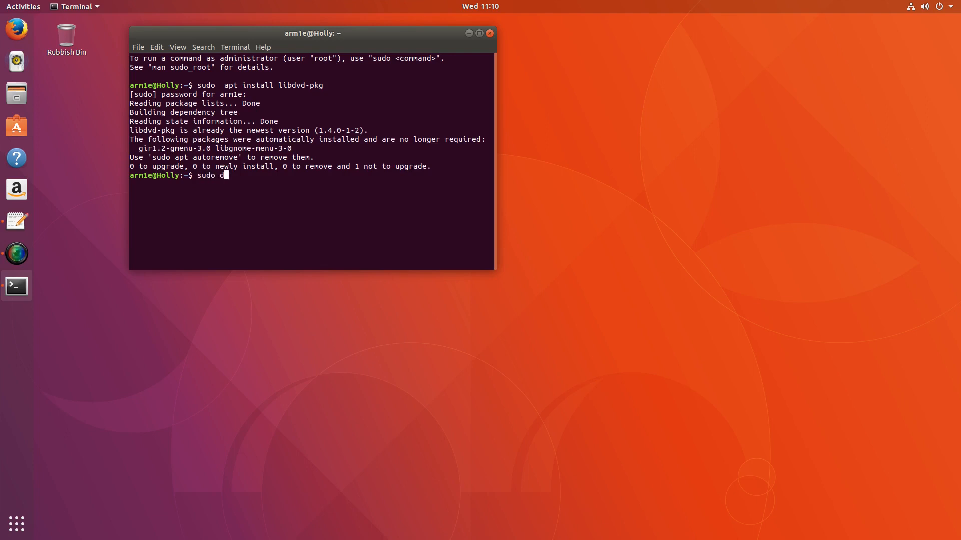
text(pkg-recon)
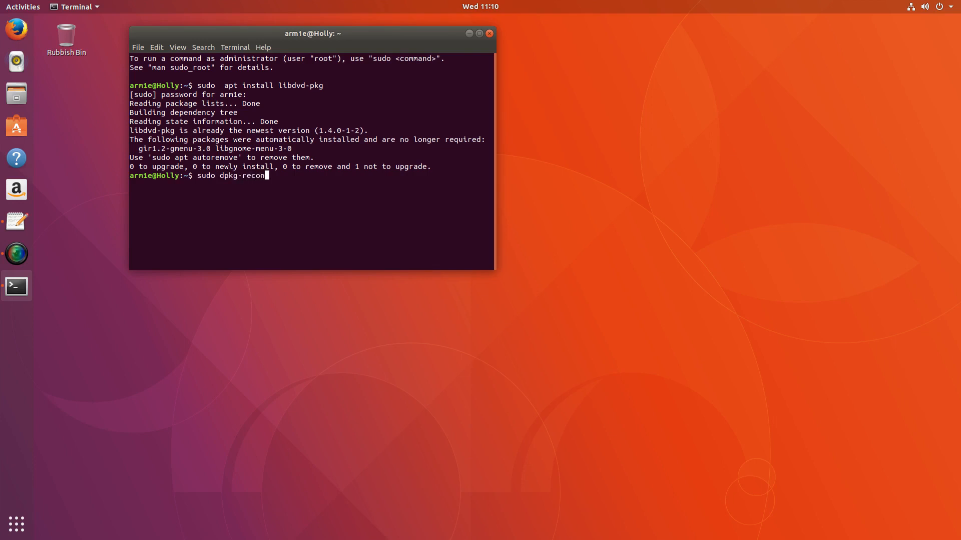
text(figure)
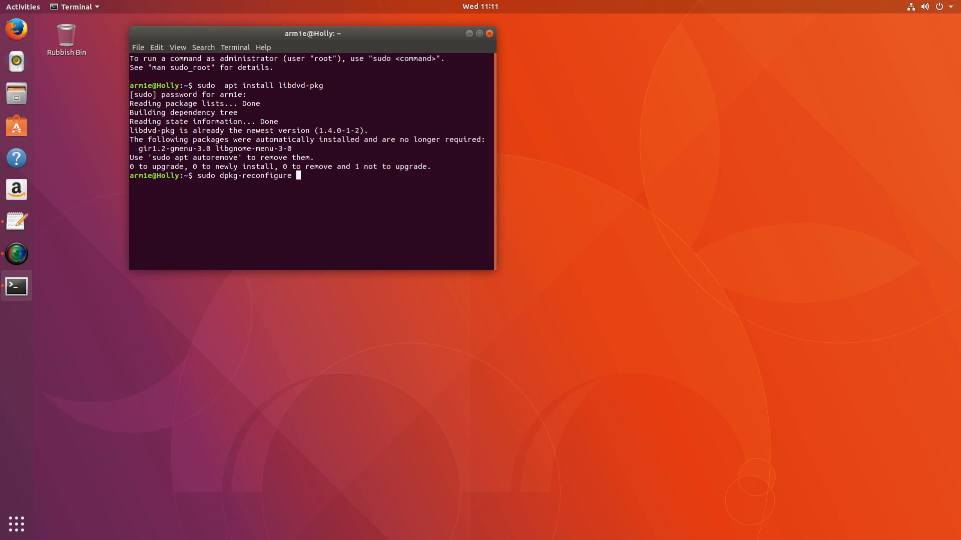
text(li)
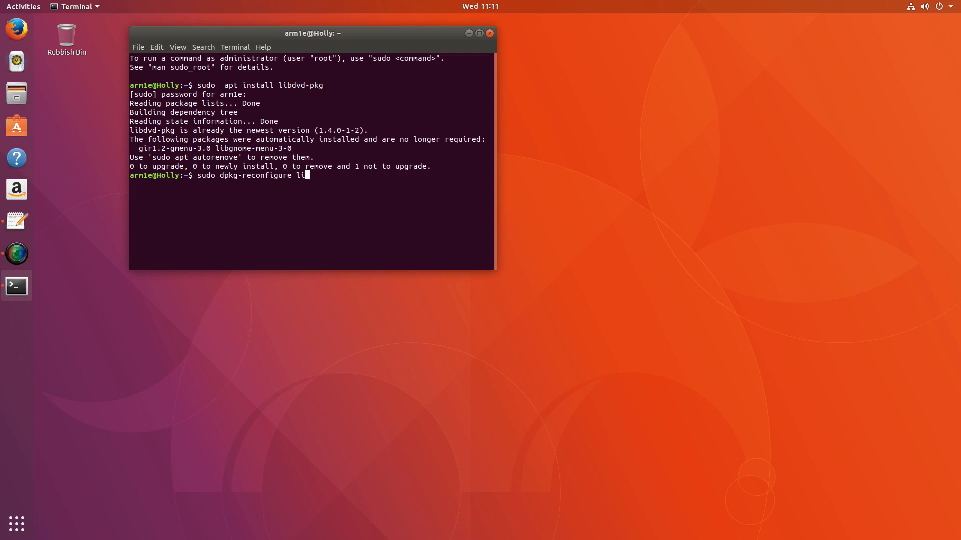
text(dv)
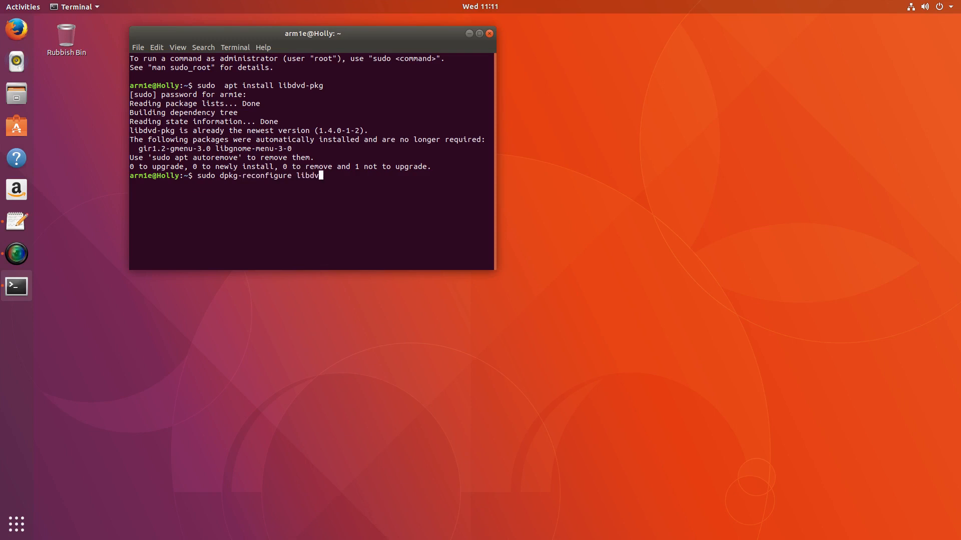
text(d)
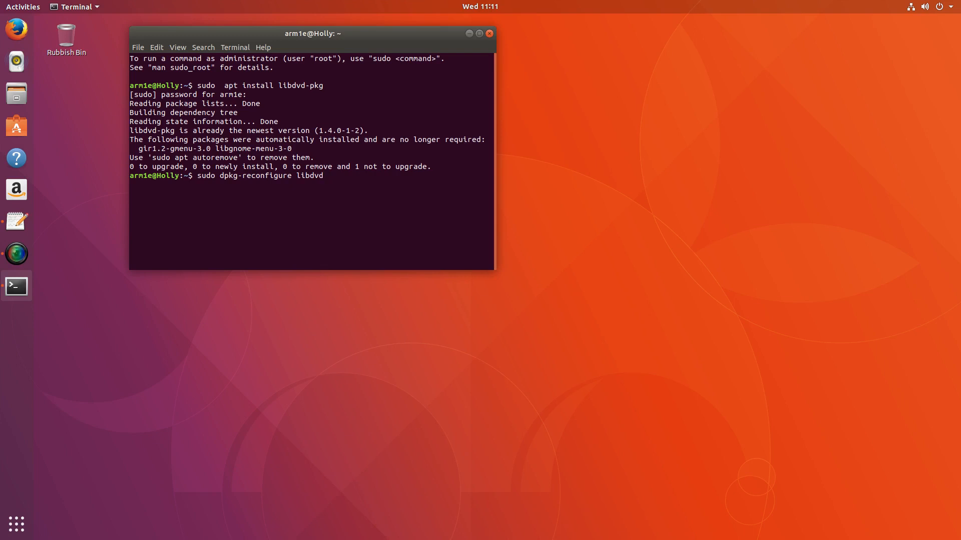
text(-pkg)
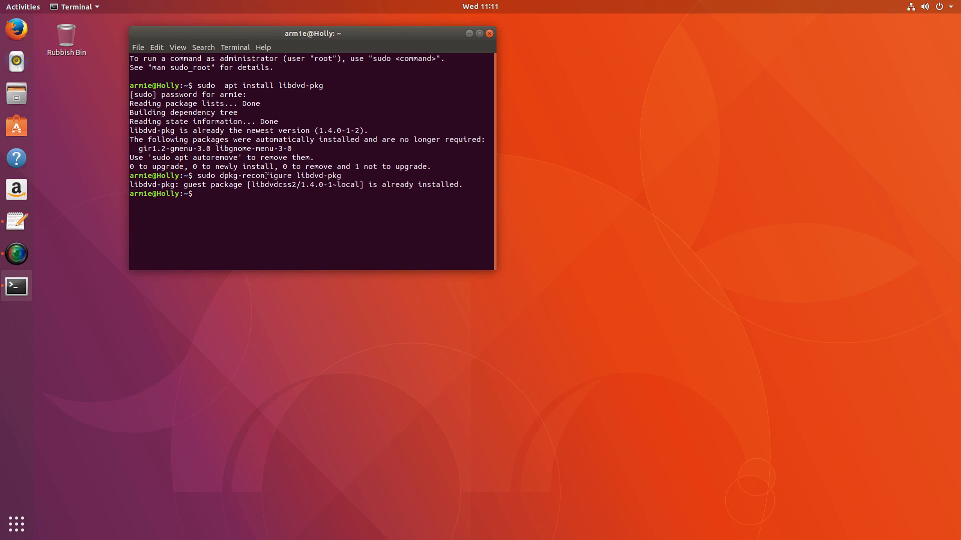
Step: Highlight 'libdvdcss2' in the reconfigure output reporting the guest package already installed
double_click(274, 184)
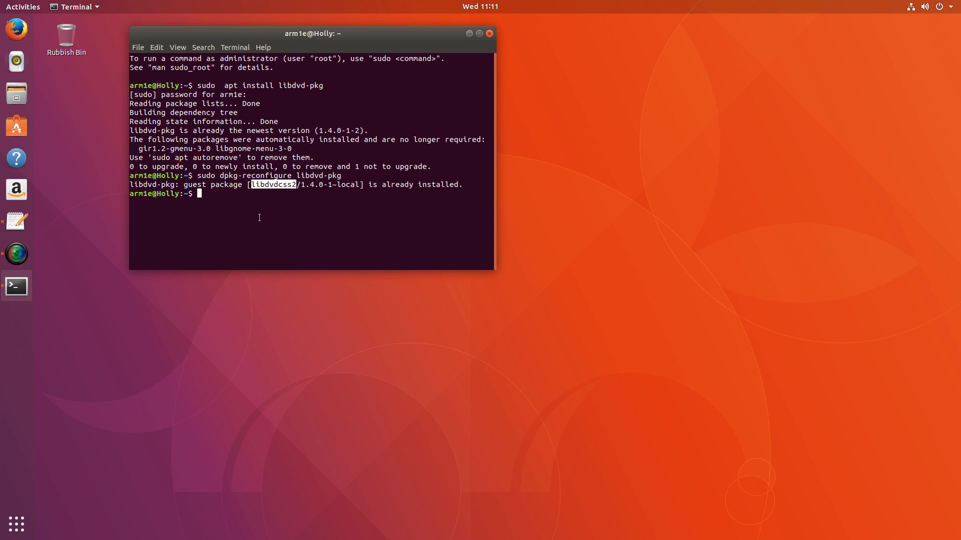
mouse_move(179, 211)
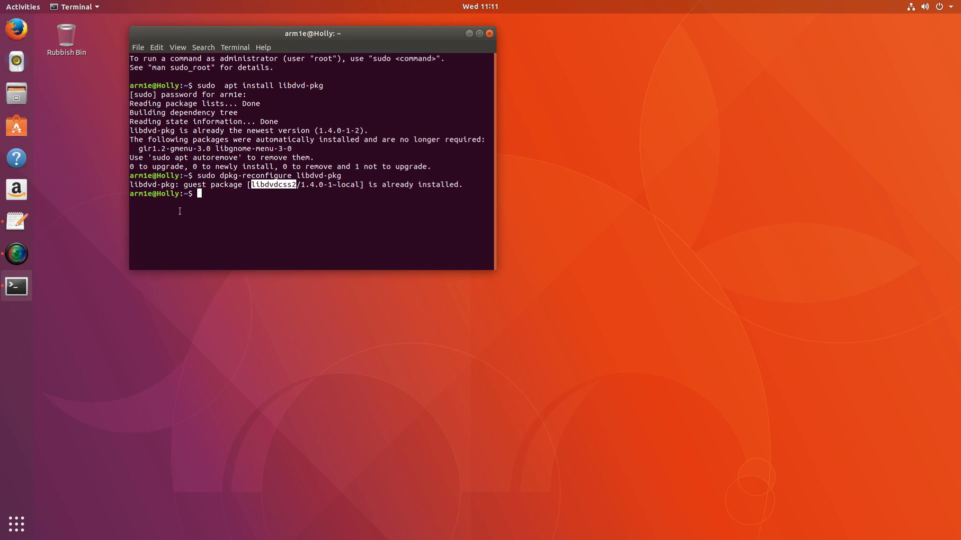